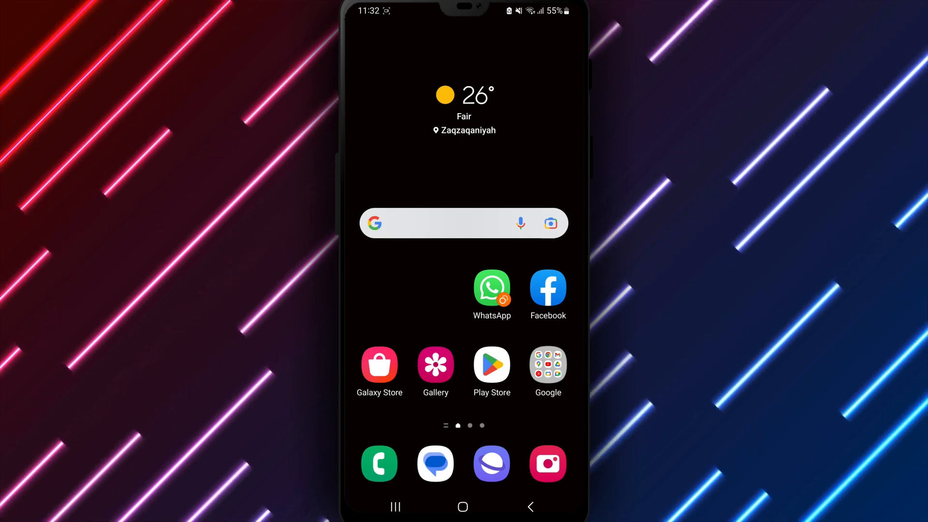
Launch WhatsApp and reach its Settings through the three-dot overflow menu.
click(491, 286)
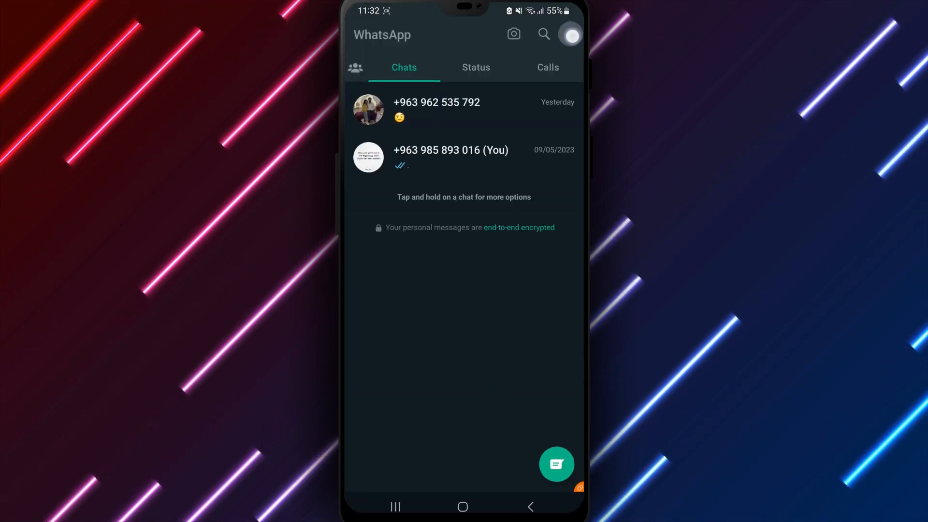
click(570, 33)
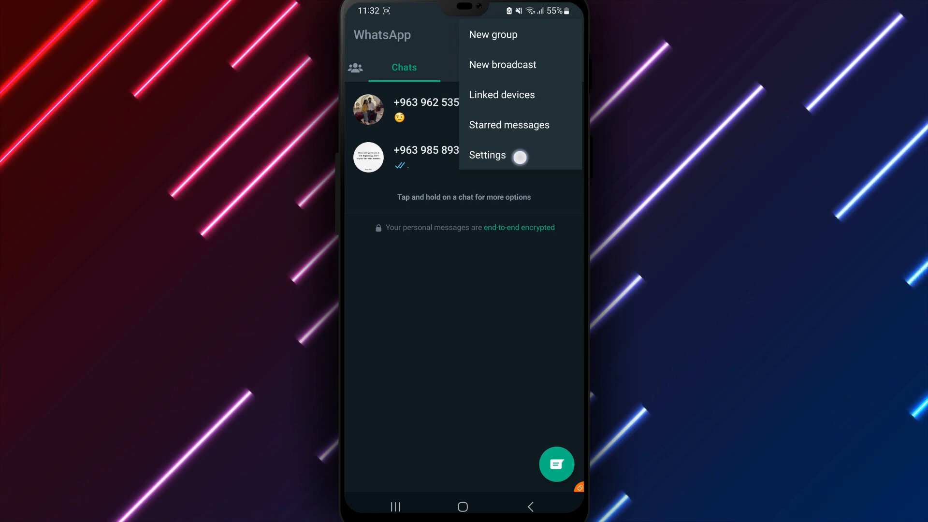
click(486, 155)
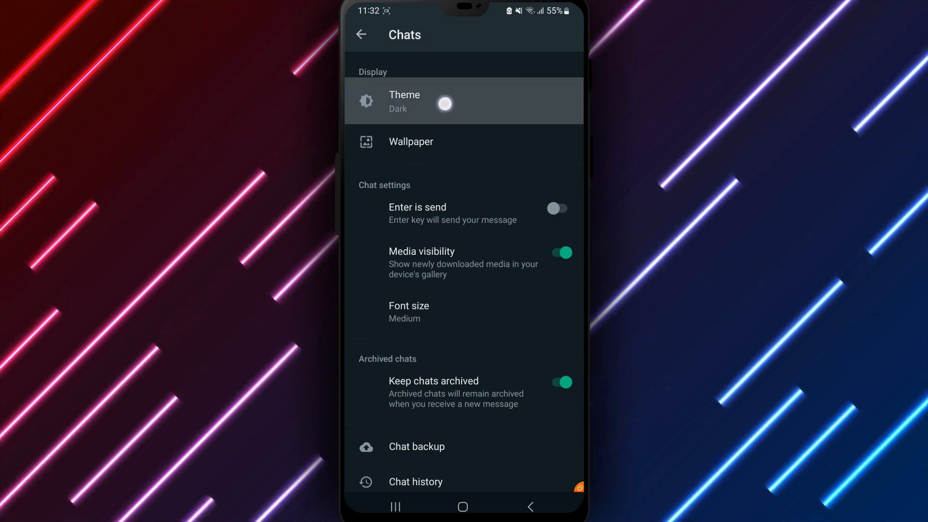
Change the theme from Dark to Light and confirm with OK.
click(404, 101)
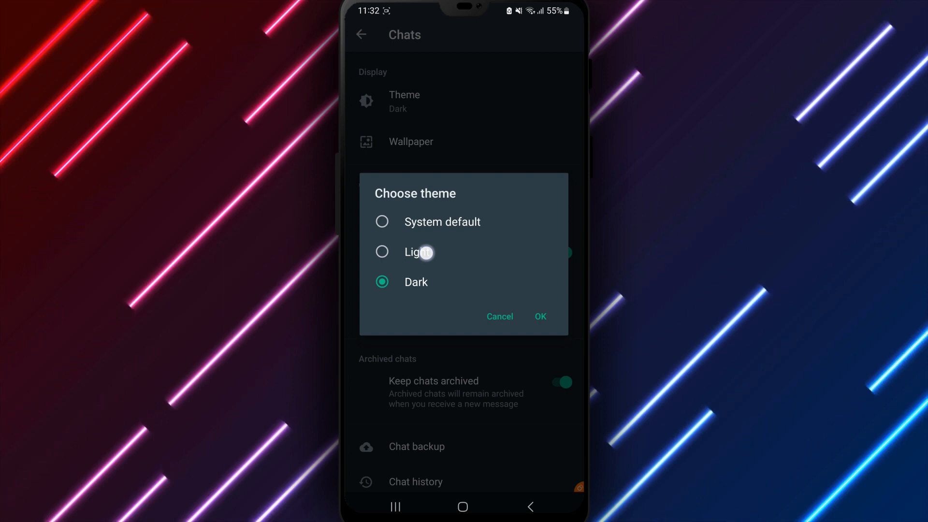
click(382, 252)
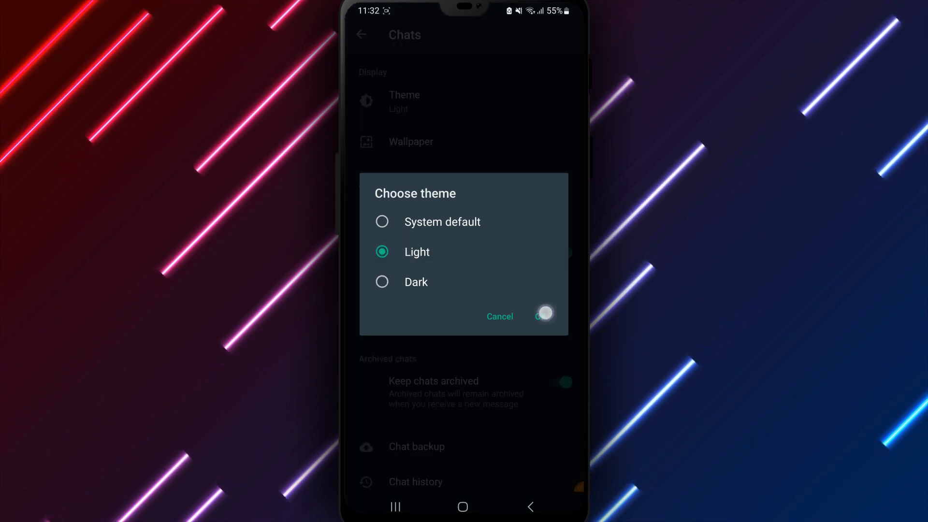
click(541, 316)
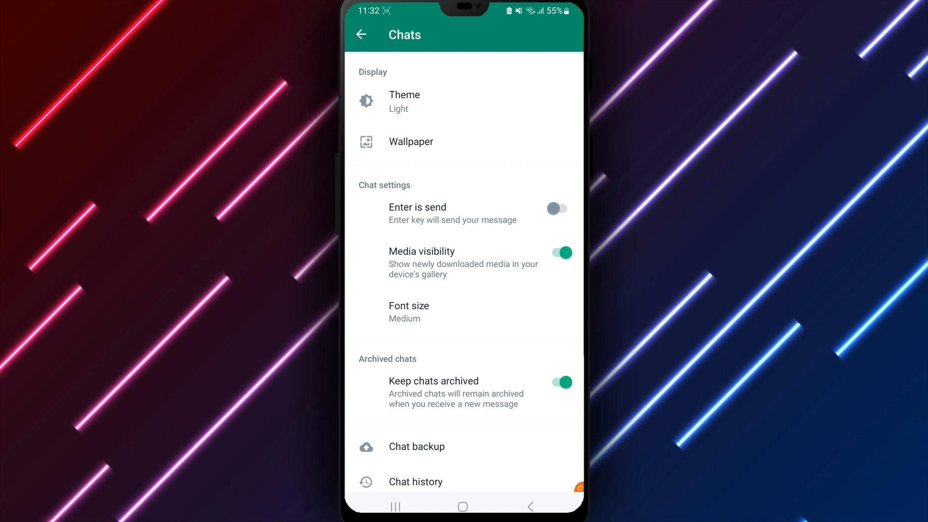
Return to the chat list and view your own chat in the light look.
click(361, 35)
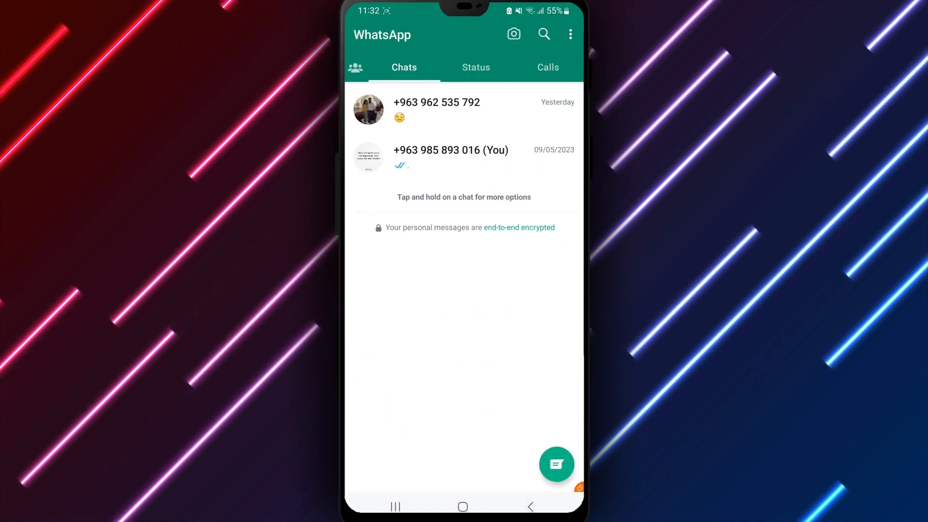
click(450, 156)
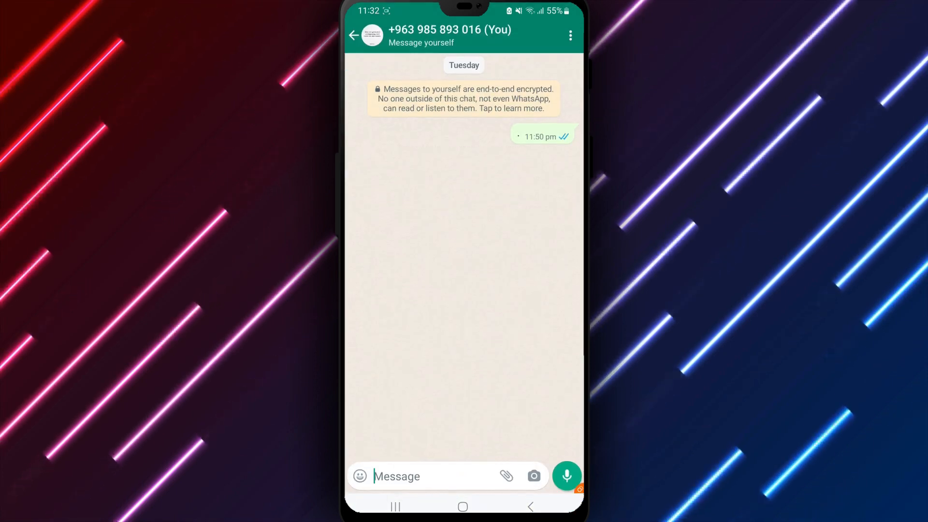
click(354, 36)
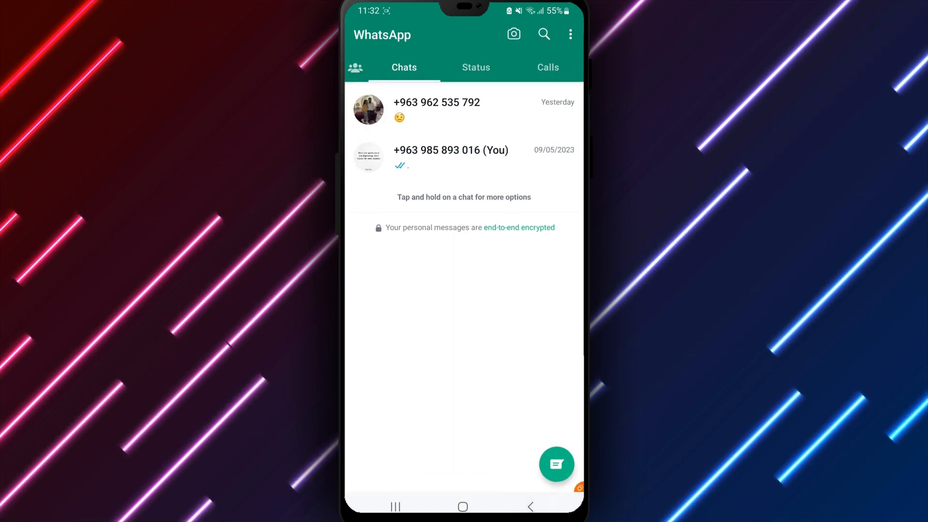
Go back through Settings > Chats and reopen the theme choices, Light still selected.
click(570, 33)
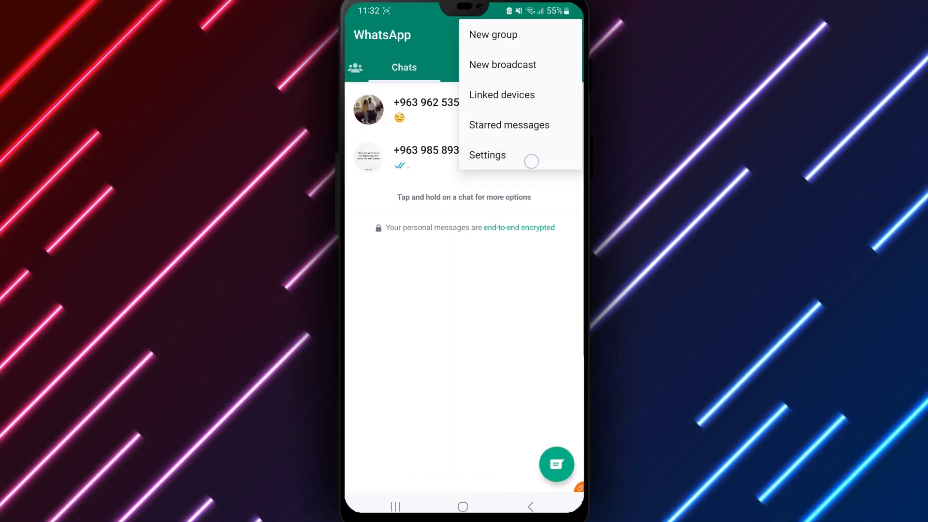
click(487, 155)
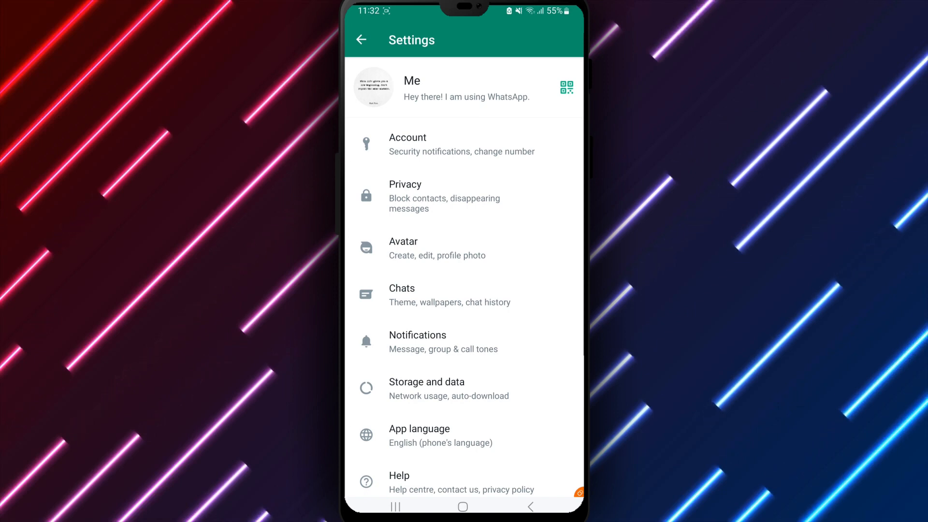
click(401, 295)
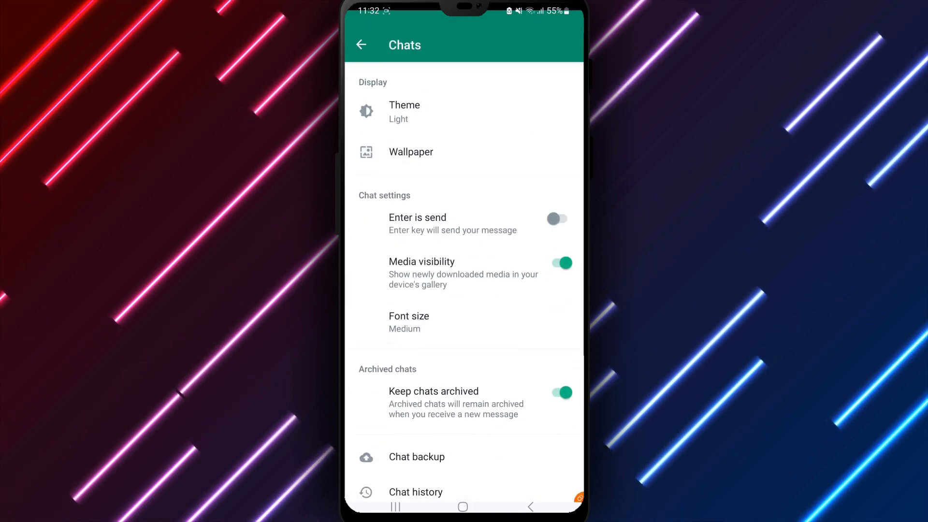
click(404, 113)
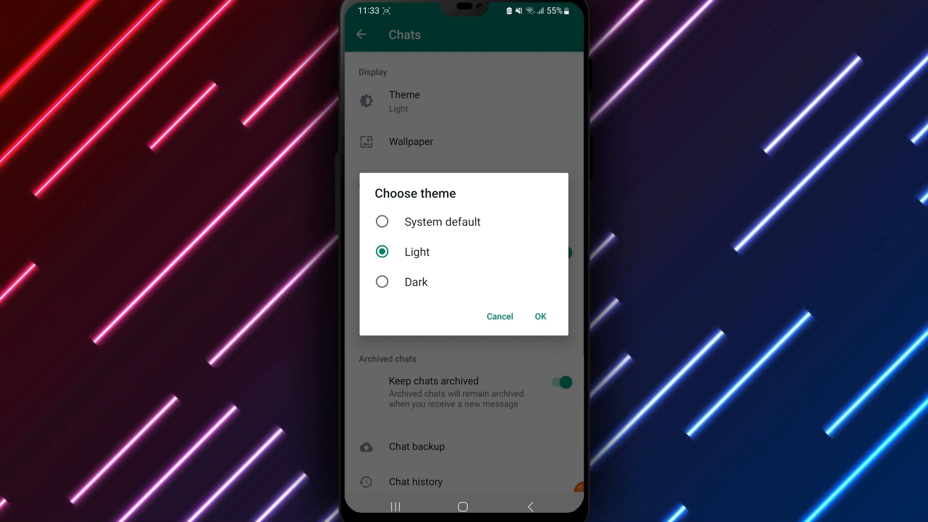
Set the theme to System default, confirm it, and return to the chat list.
click(382, 221)
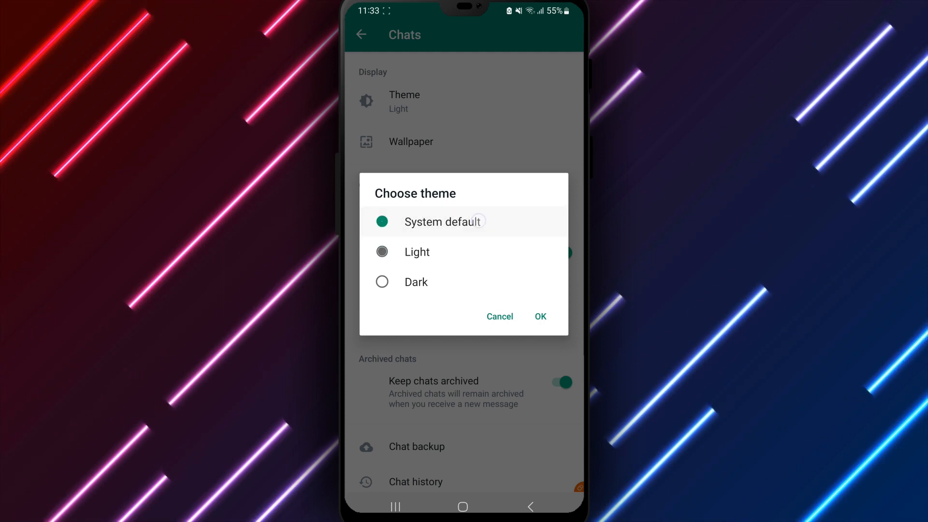
click(538, 316)
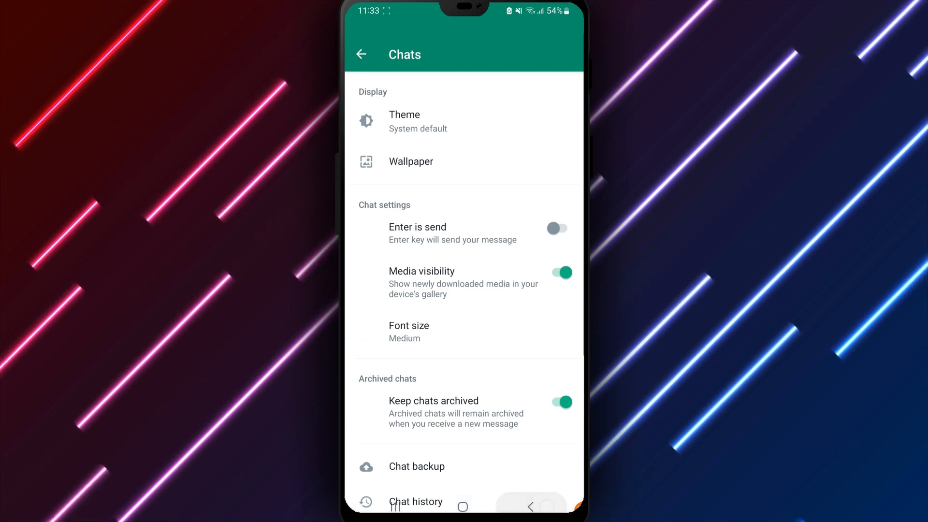
click(361, 54)
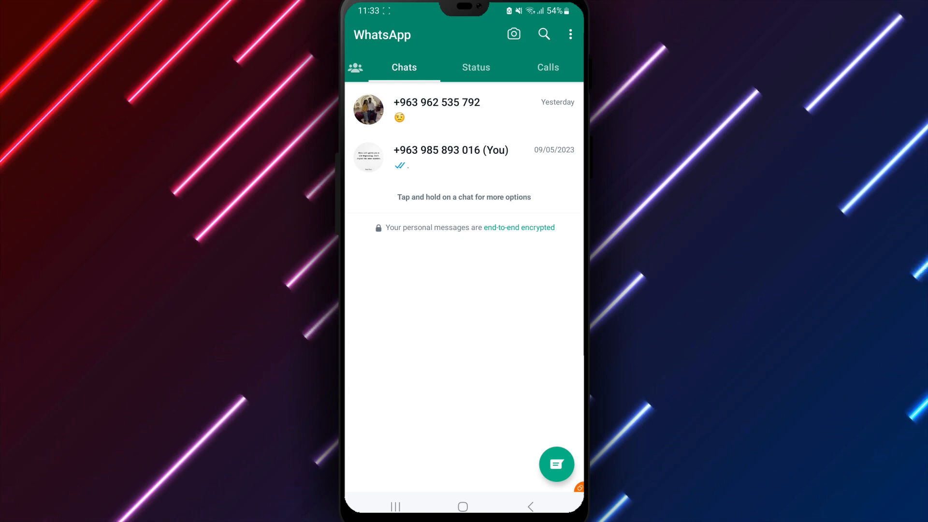
Reopen Settings > Chats > Theme and switch the theme back to Light.
click(570, 34)
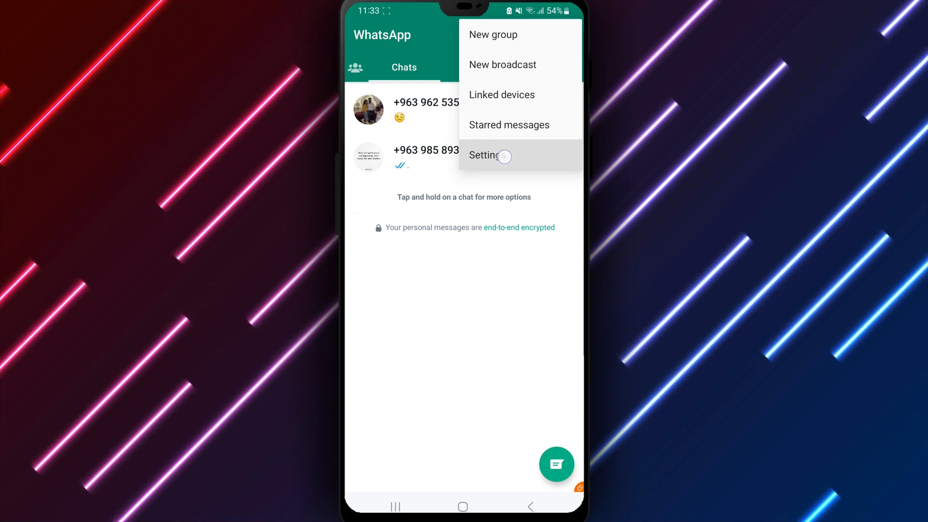
click(486, 155)
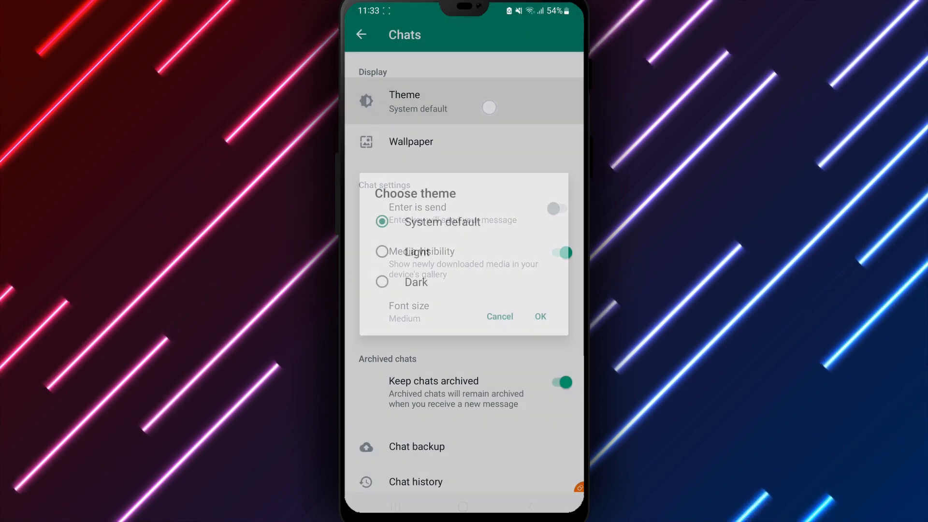
click(382, 251)
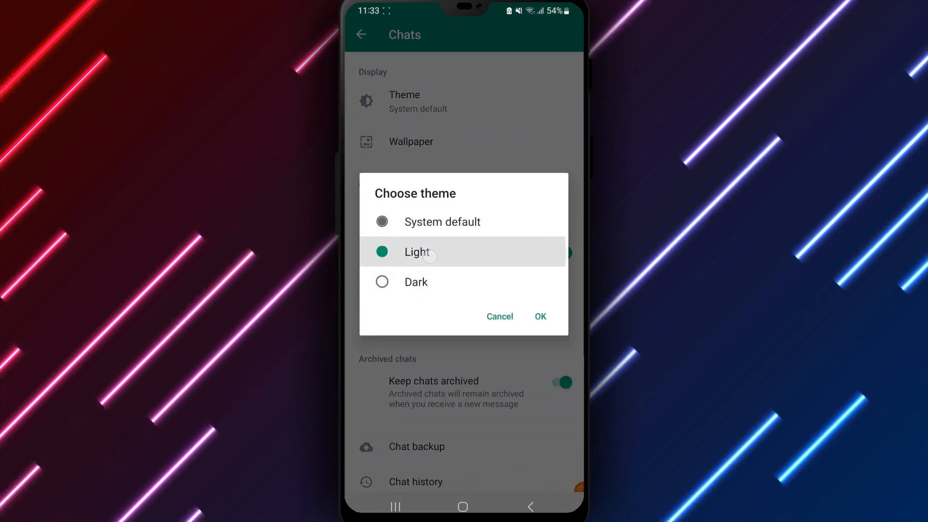
click(539, 316)
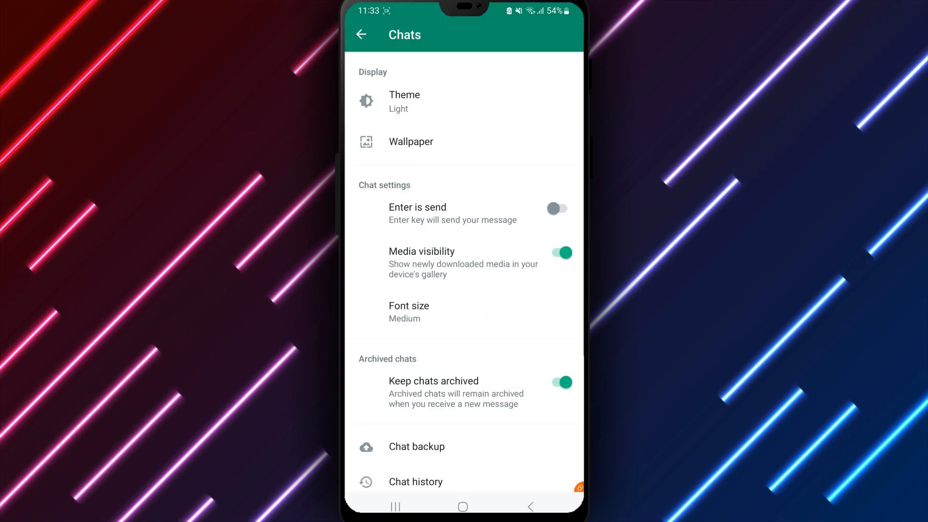